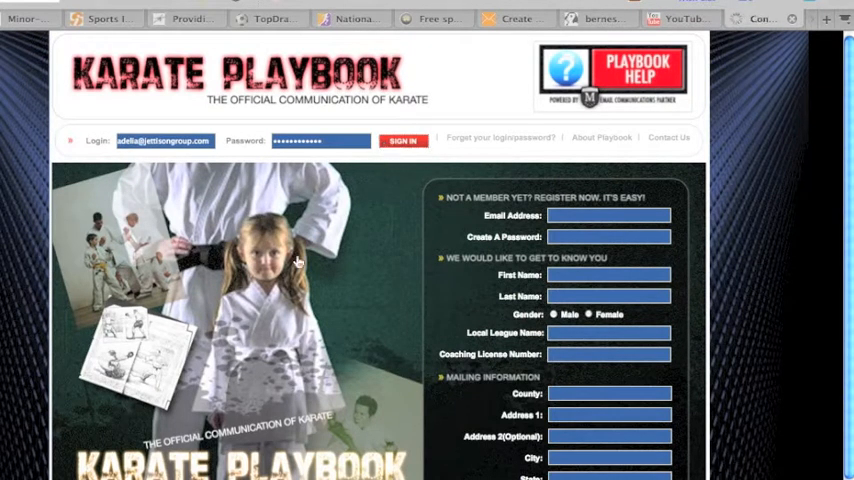
Step: Sign in to the coach account to reach the new-message page
click(404, 140)
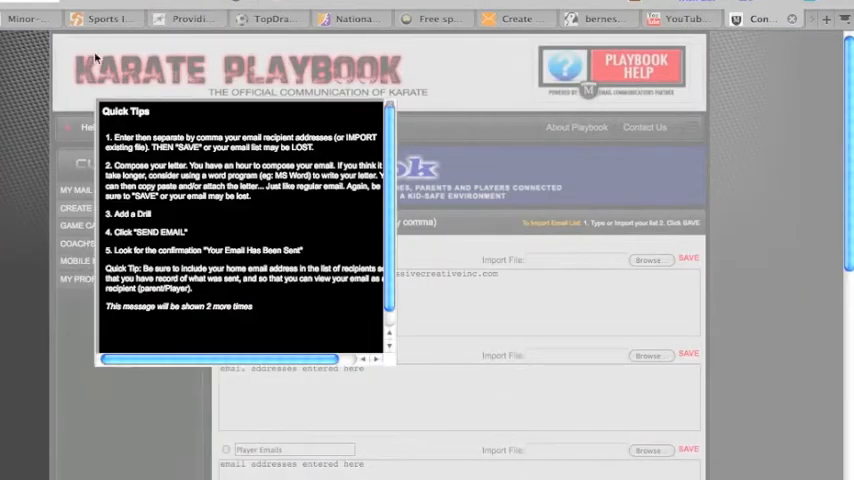
mouse_move(258, 158)
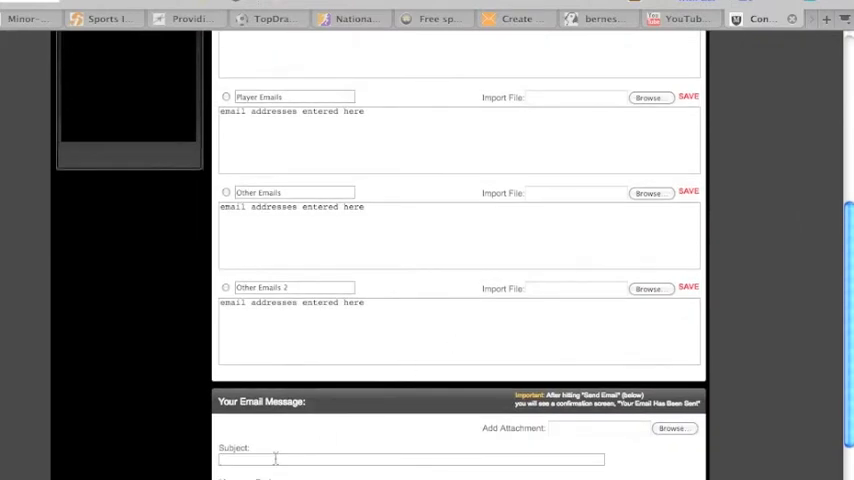
Step: Set the subject to 'From Anthony D'Elia, Massive Creative Inc' and move down to the message body
text(From Anthony D'Elia, Massive Creative Inc)
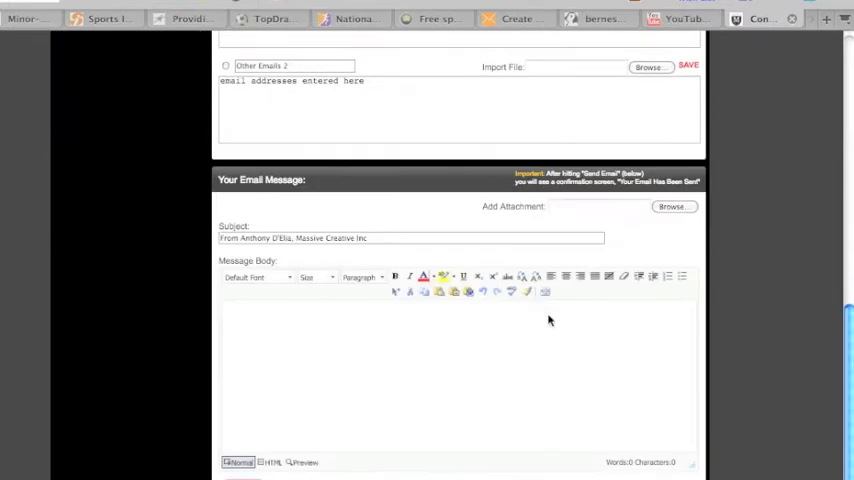
mouse_move(454, 344)
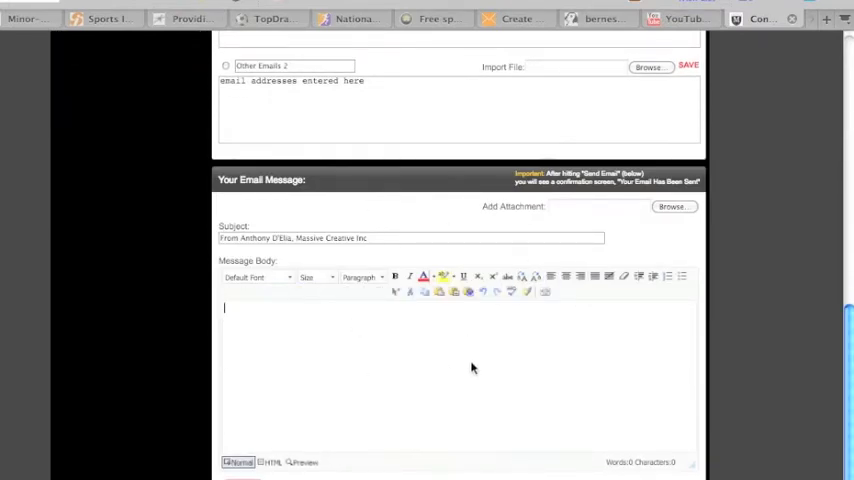
mouse_move(444, 420)
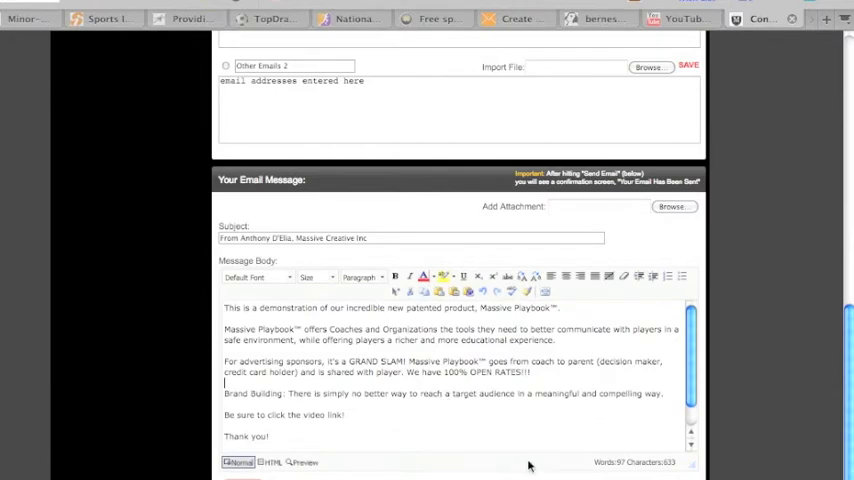
scroll(down, 3)
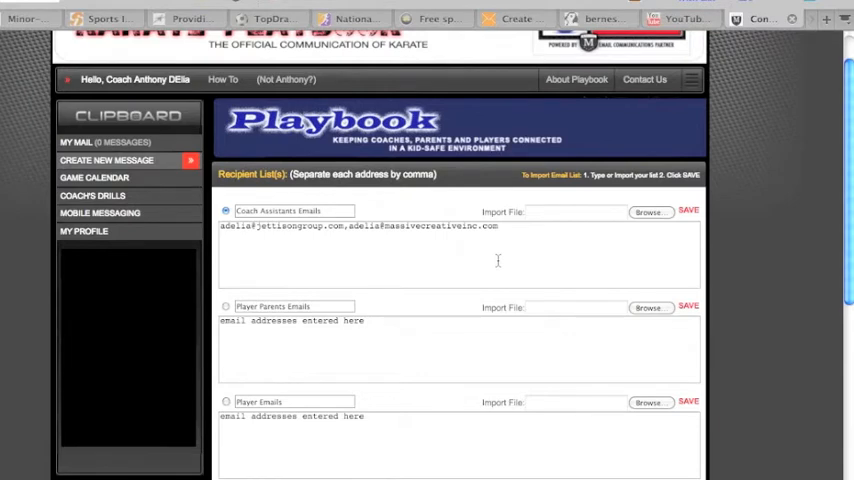
Step: Preview the Bruce Lee's Jeet Kune Do drill video in Coachs Drills
scroll(down, 3)
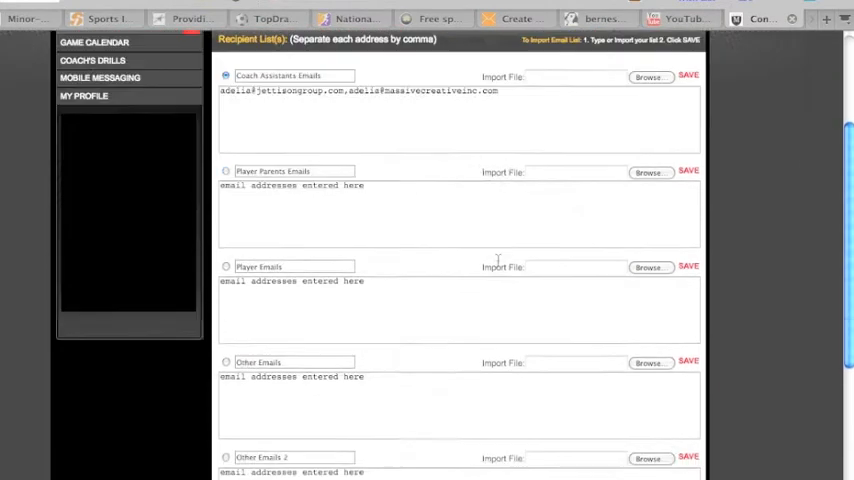
scroll(down, 3)
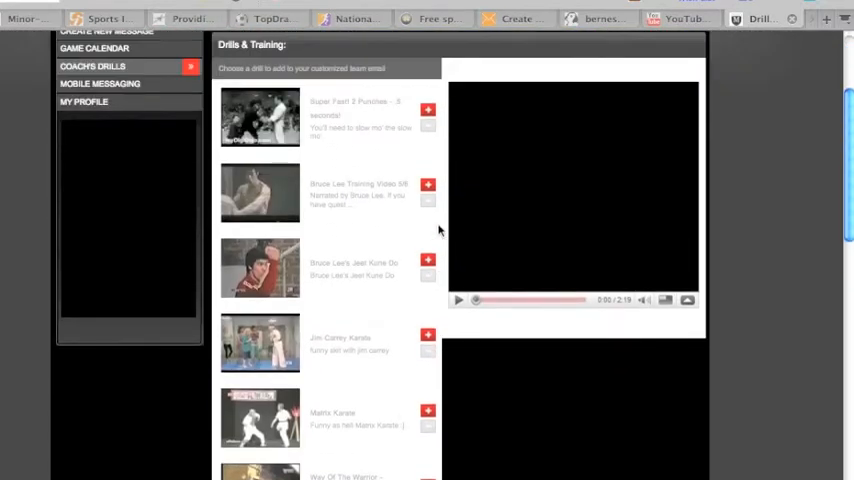
click(428, 260)
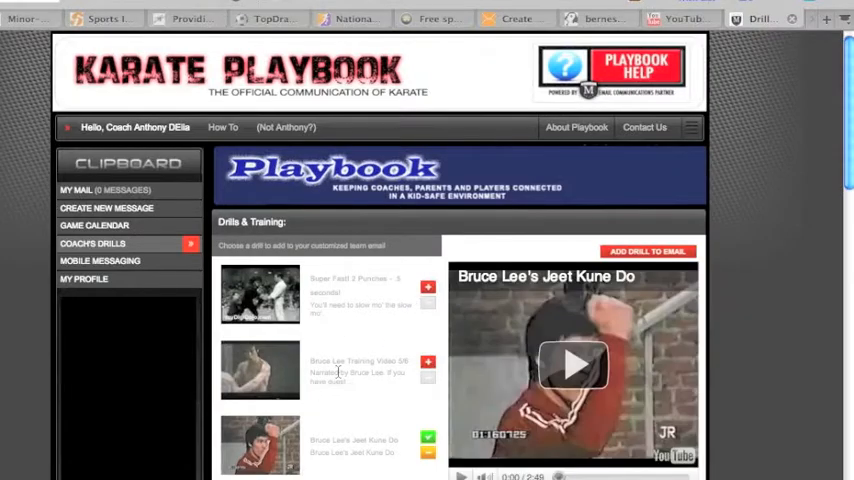
scroll(down, 3)
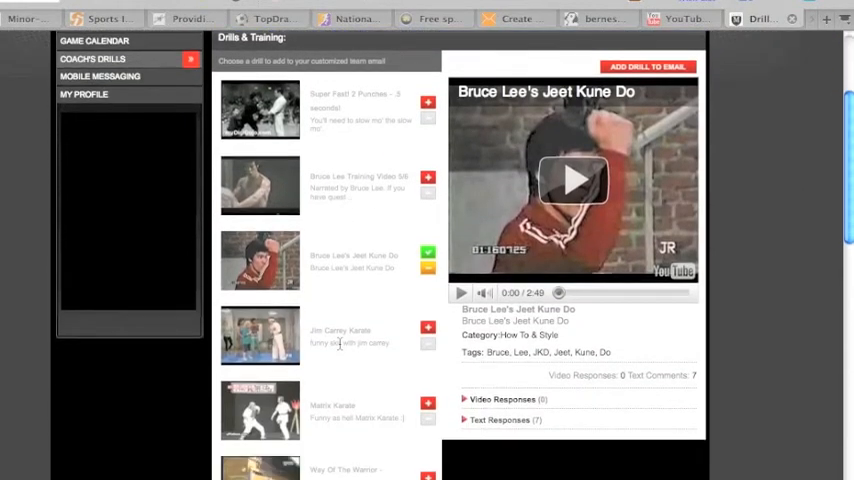
scroll(down, 3)
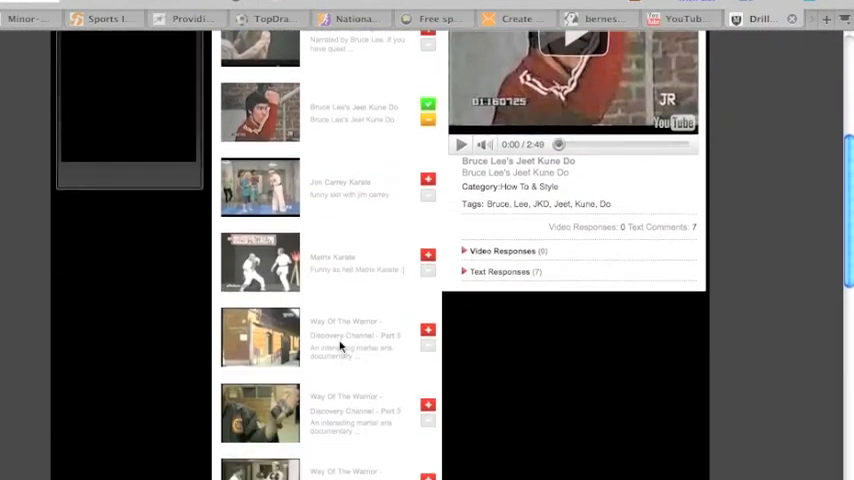
scroll(up, 3)
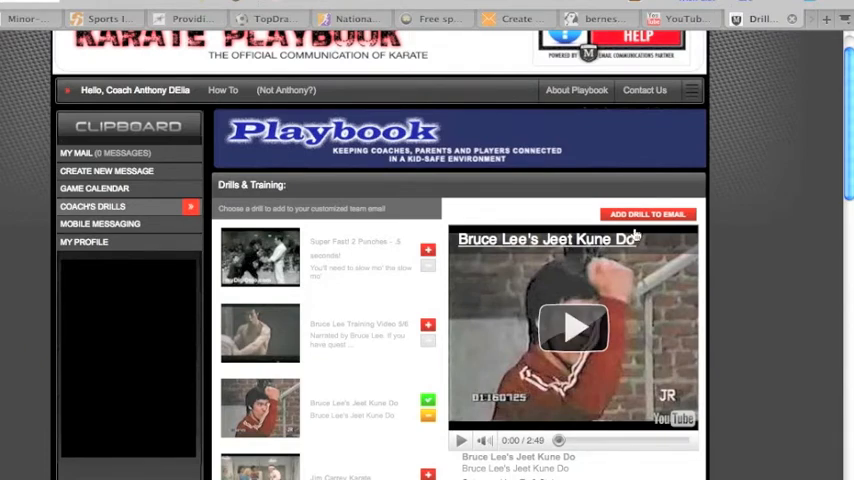
Step: Add the Jeet Kune Do drill to the email and confirm
click(648, 214)
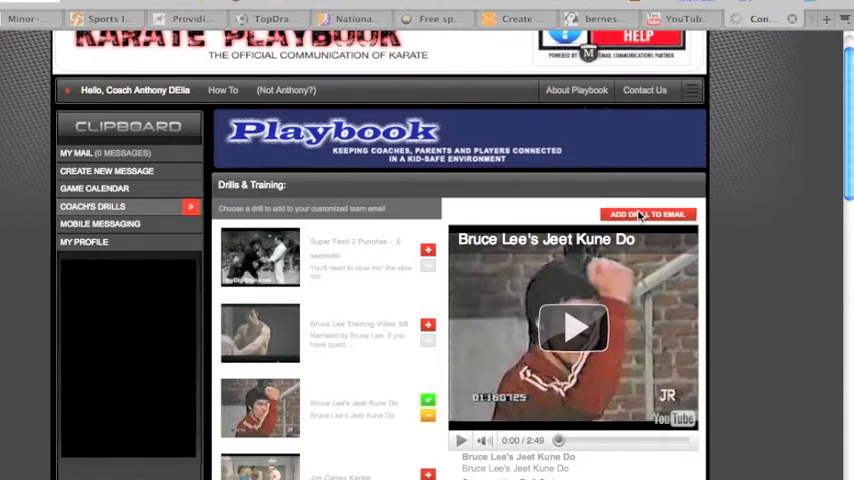
click(648, 214)
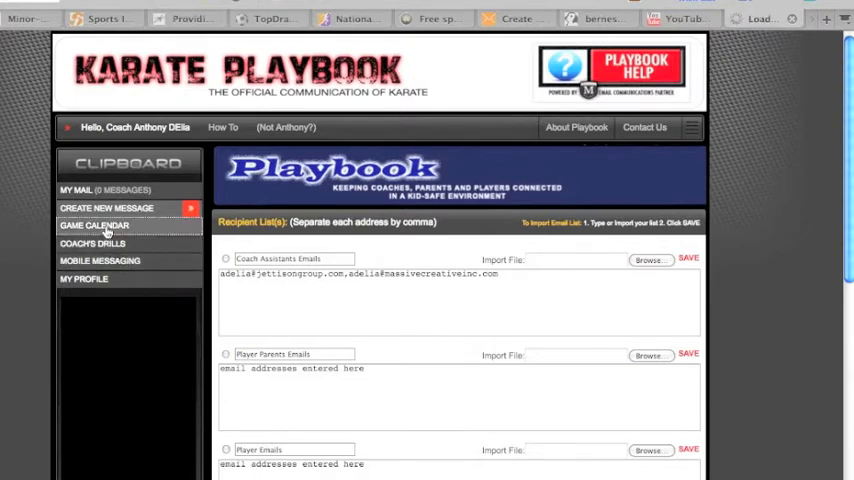
Step: Browse the game calendar, cancel the new appointment, and go to Mobile Messaging
click(94, 224)
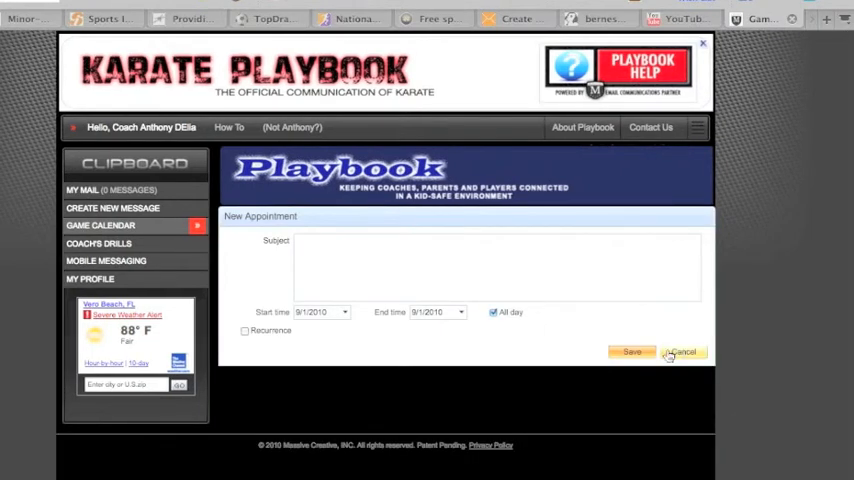
click(680, 352)
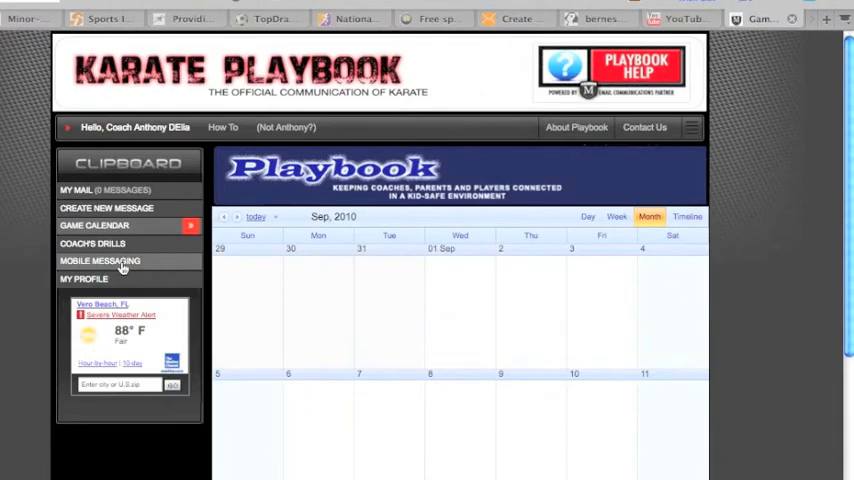
click(100, 260)
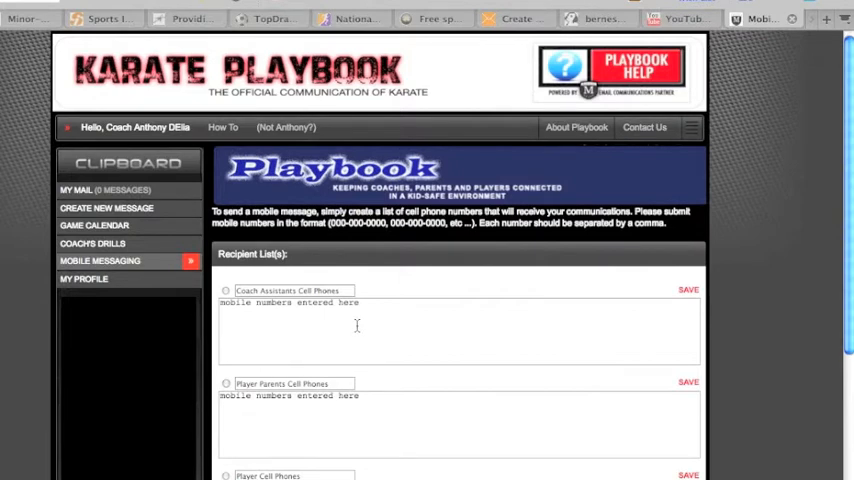
scroll(down, 3)
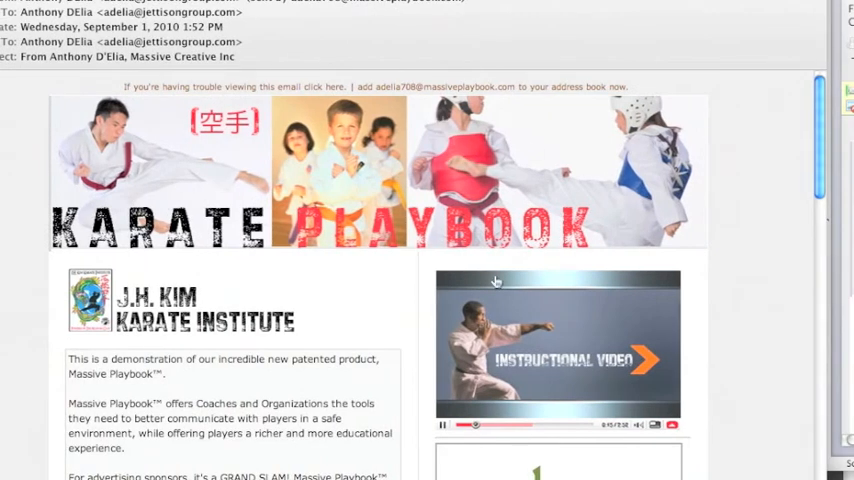
mouse_move(268, 312)
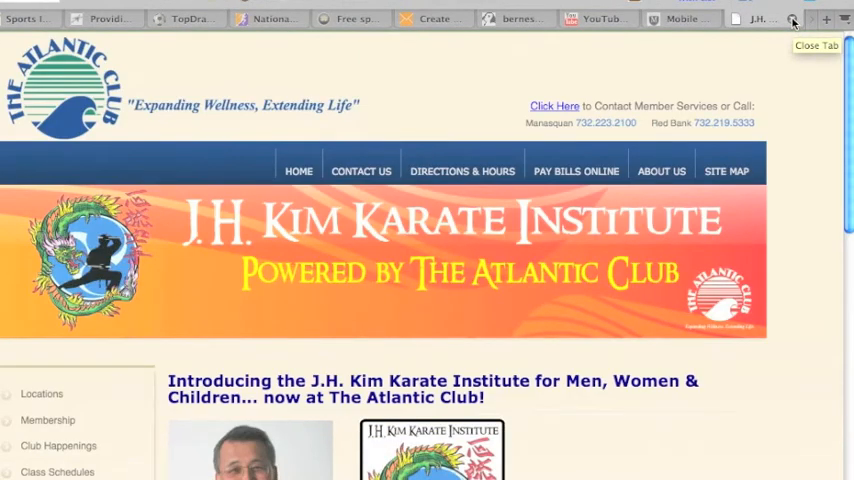
mouse_move(744, 136)
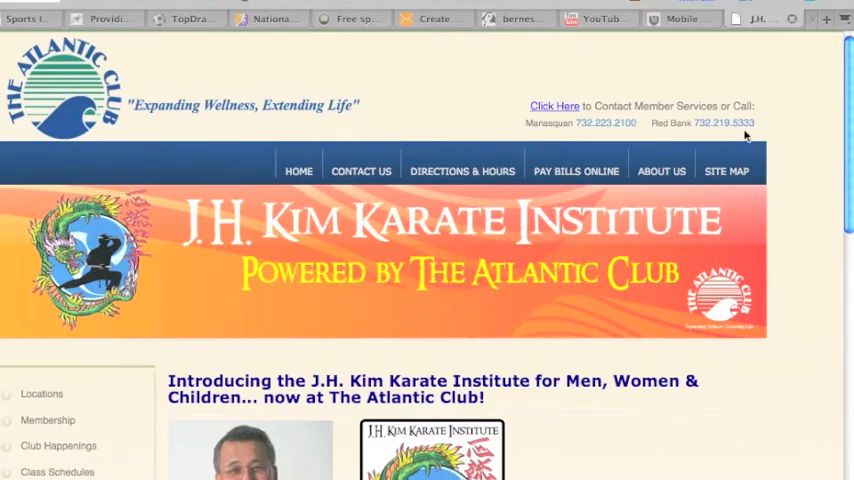
scroll(down, 3)
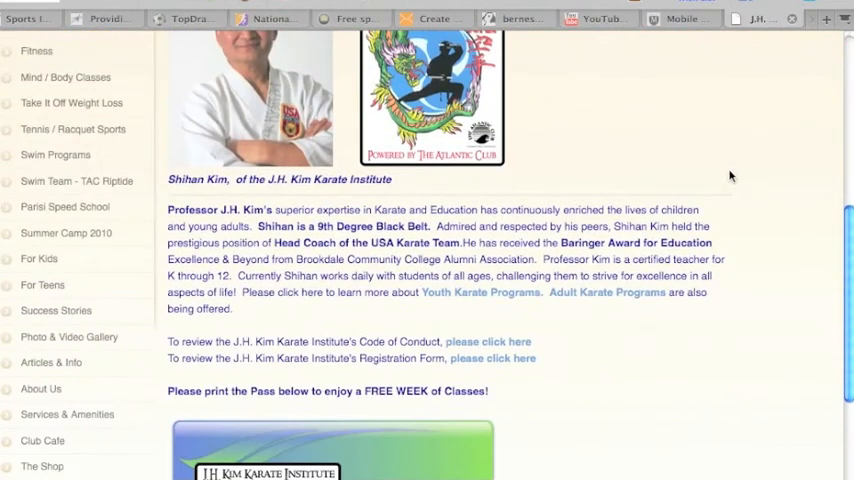
scroll(up, 3)
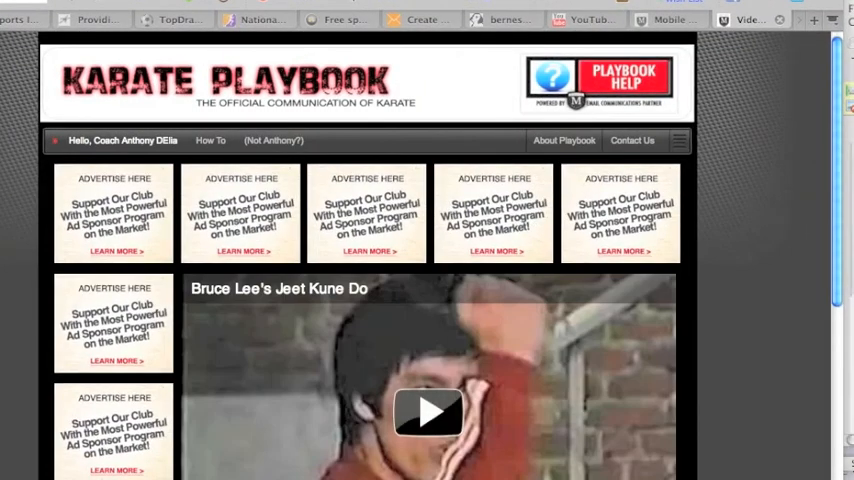
click(428, 412)
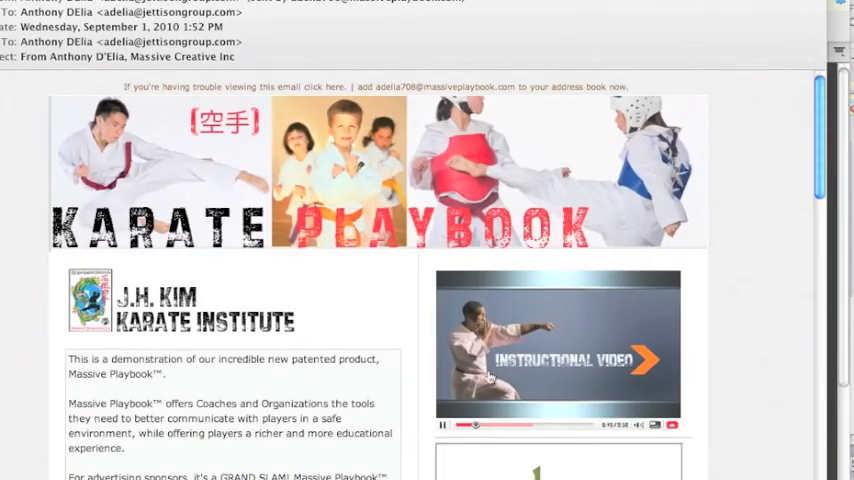
scroll(down, 3)
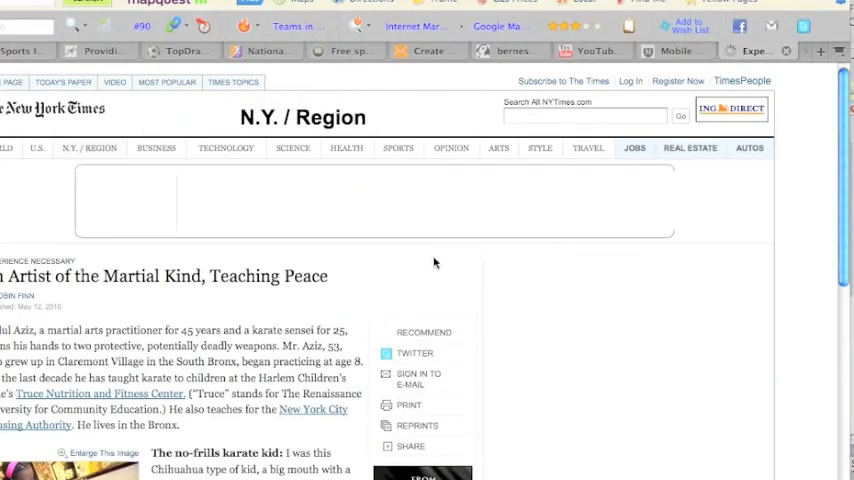
scroll(down, 3)
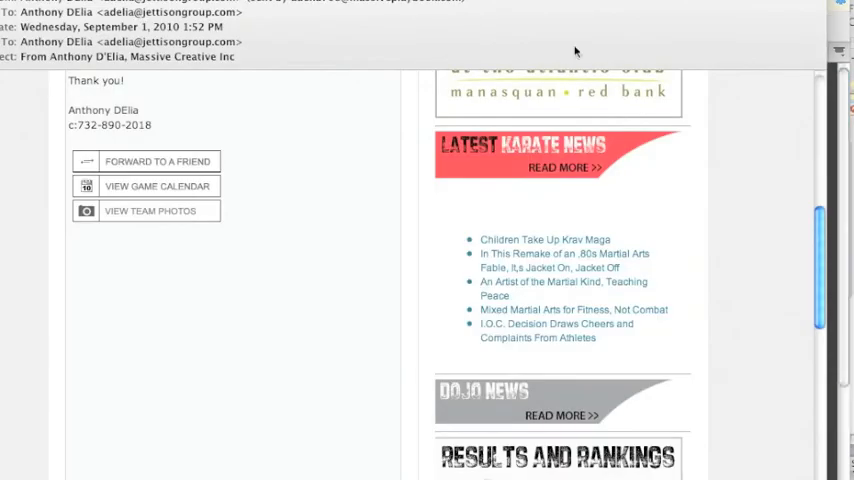
mouse_move(518, 284)
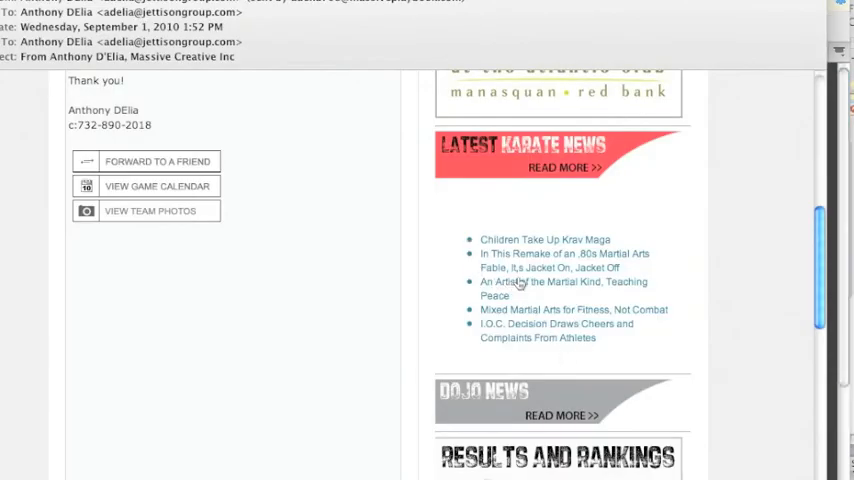
scroll(down, 3)
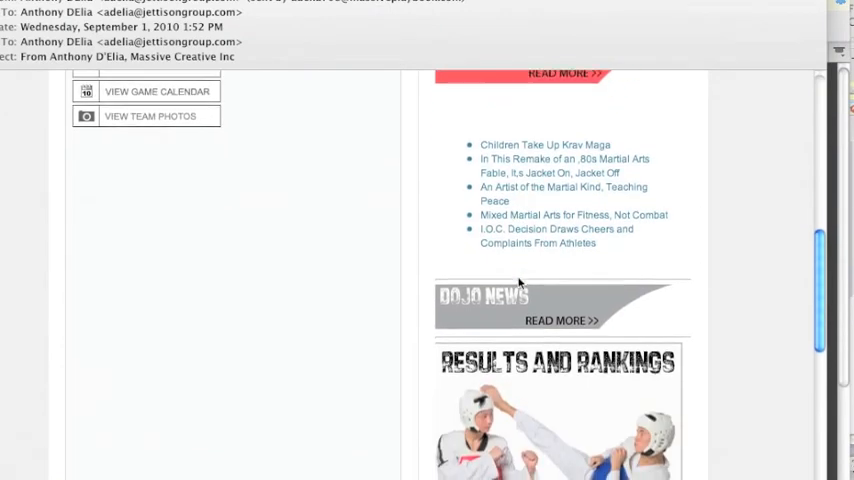
scroll(down, 3)
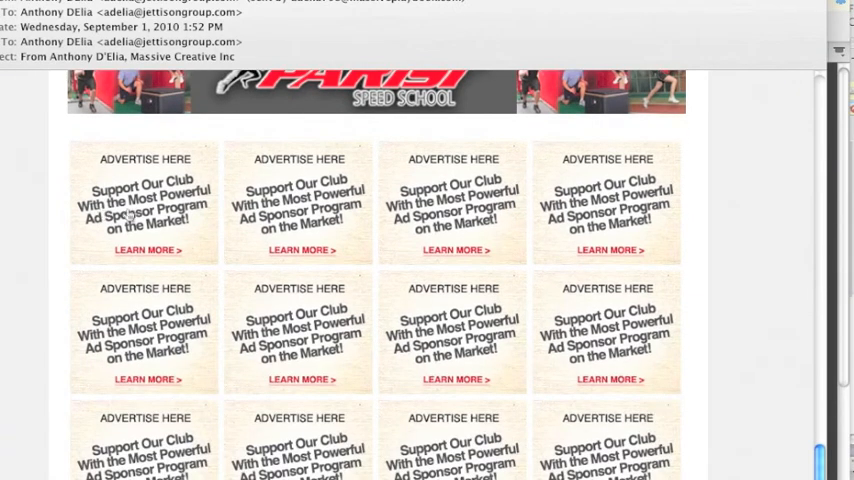
mouse_move(216, 460)
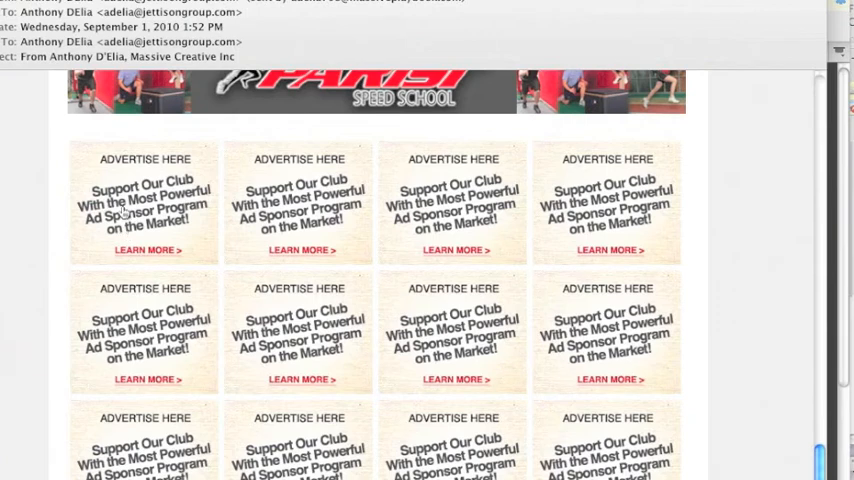
mouse_move(150, 460)
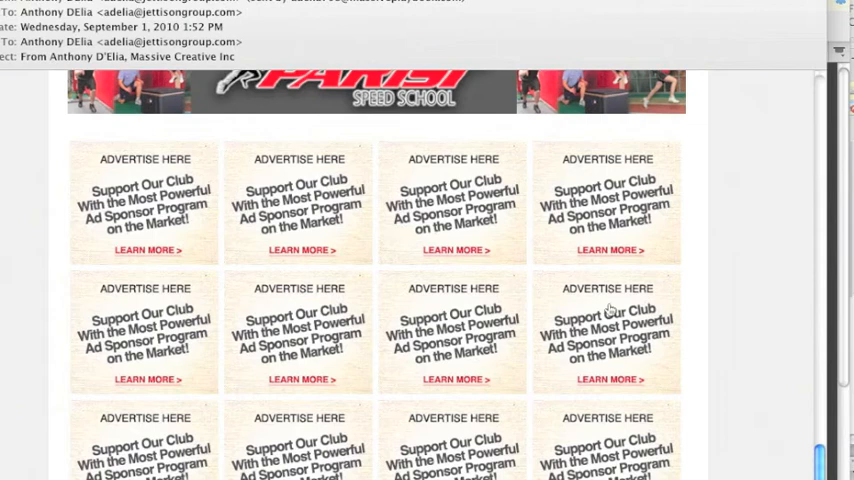
mouse_move(550, 230)
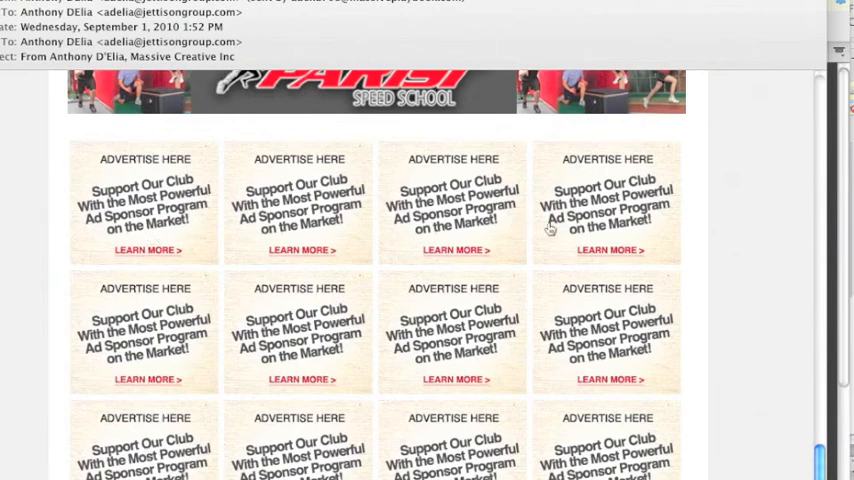
mouse_move(144, 296)
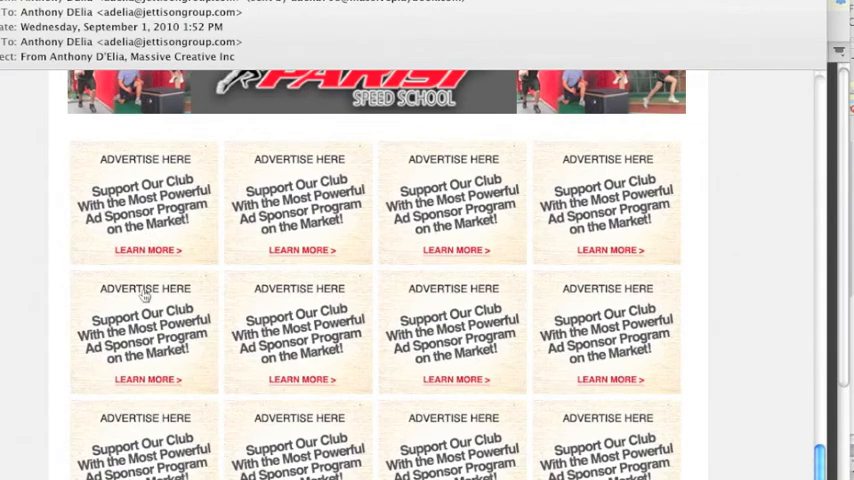
mouse_move(620, 438)
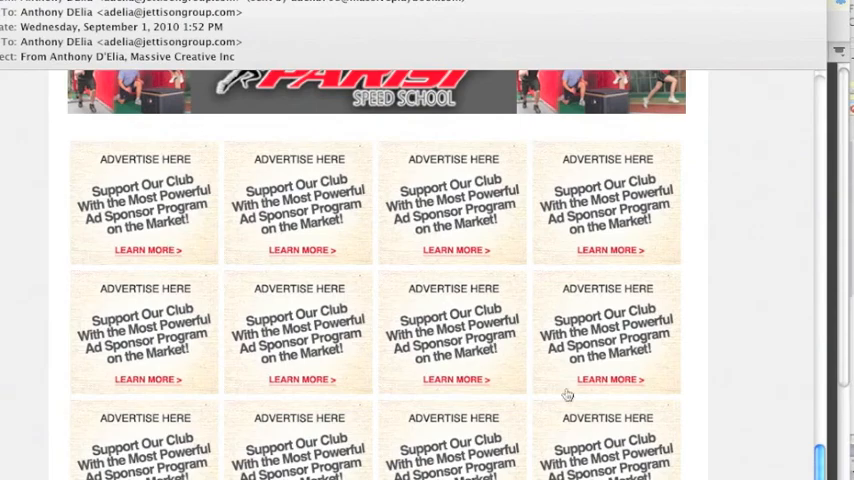
scroll(down, 3)
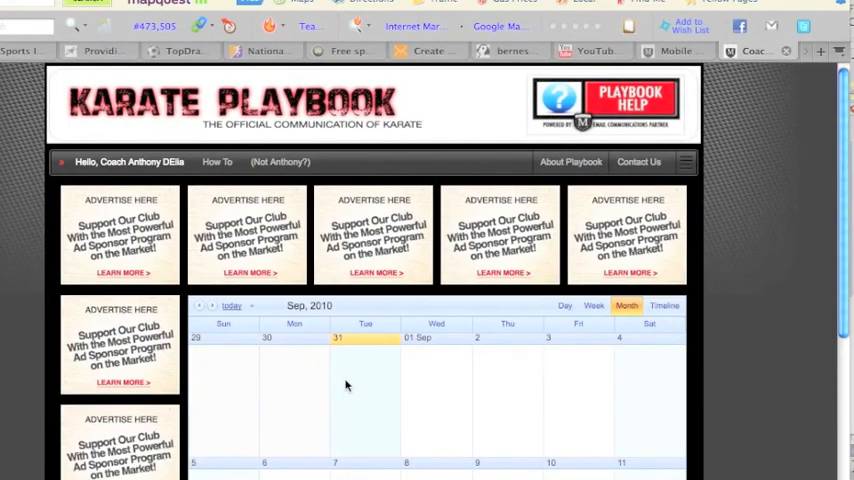
Step: Scroll through the September 2010 calendar beside the sponsor ad placeholders
scroll(down, 3)
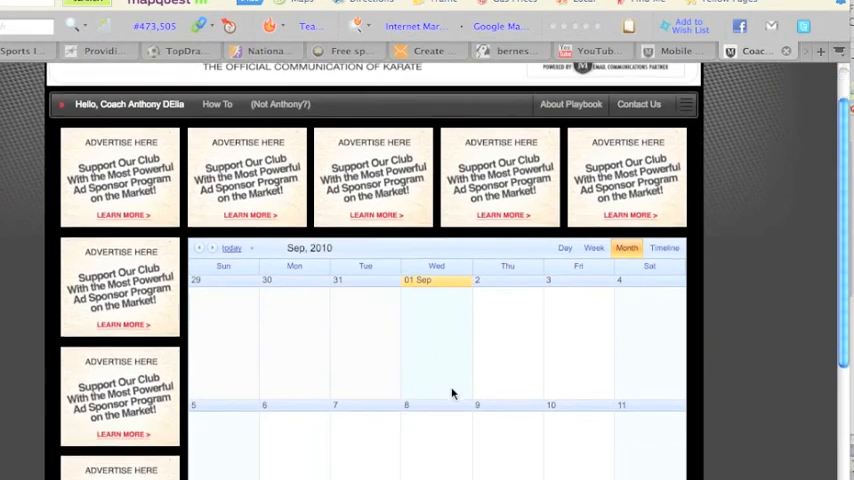
scroll(down, 3)
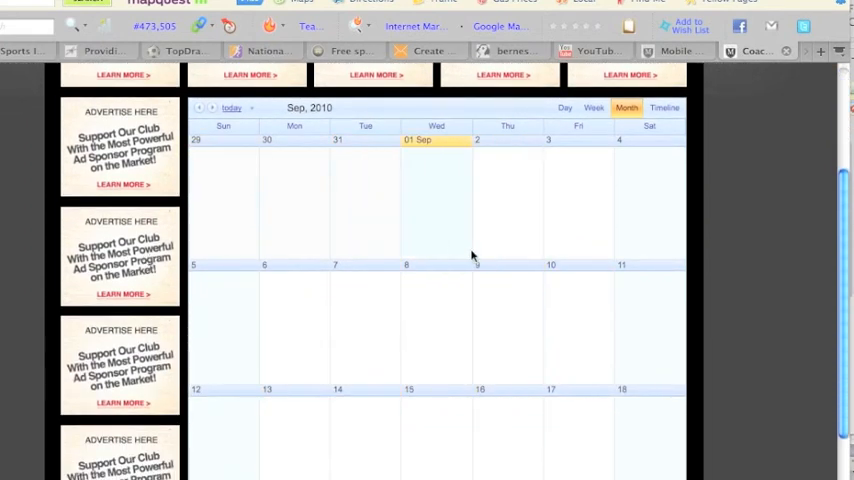